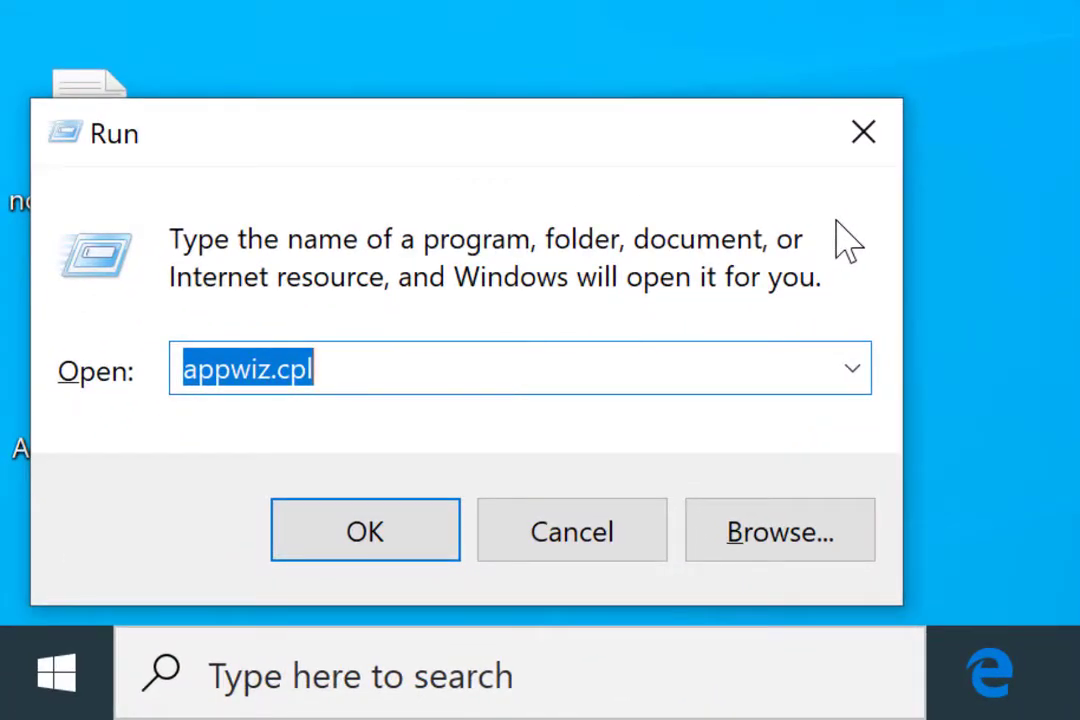
Run mmc.exe from the Run dialog to open an empty console.
type("mmc.exe")
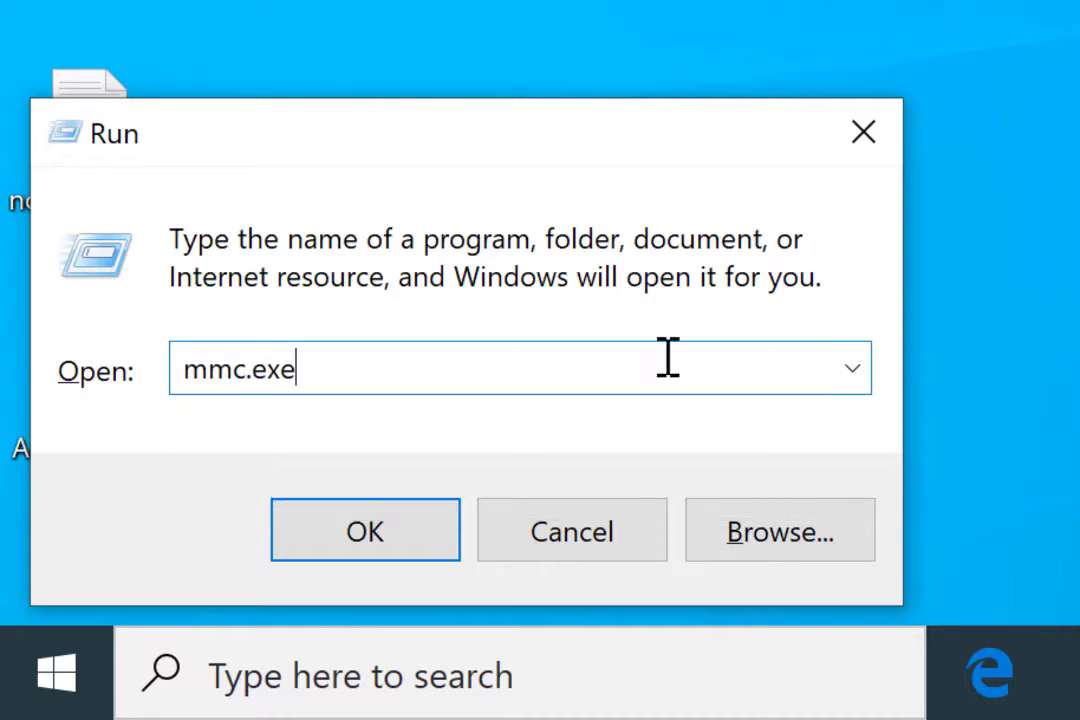
left_click(364, 529)
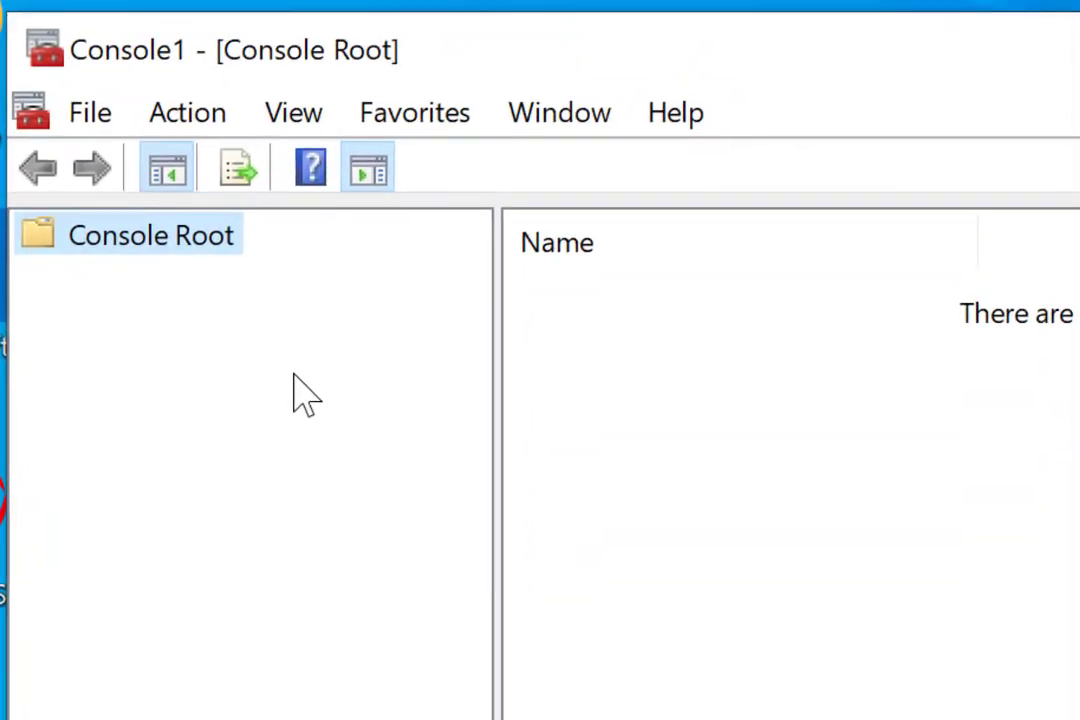
left_click(89, 111)
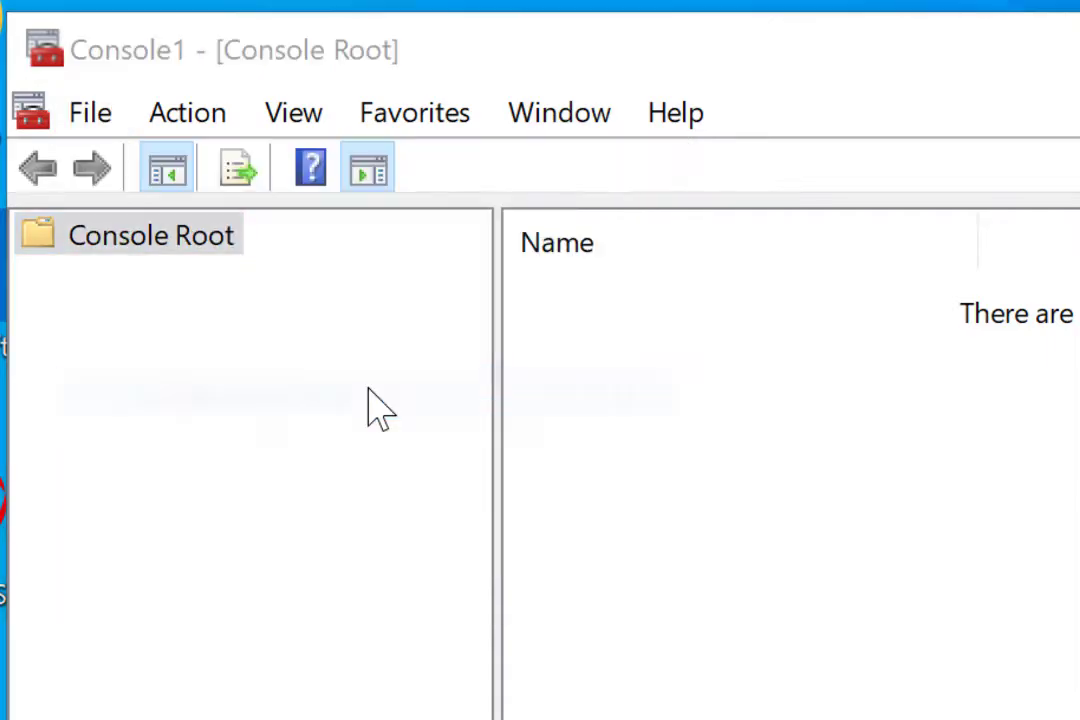
Add the Certificates snap-in for My user account to Console Root.
left_click(190, 250)
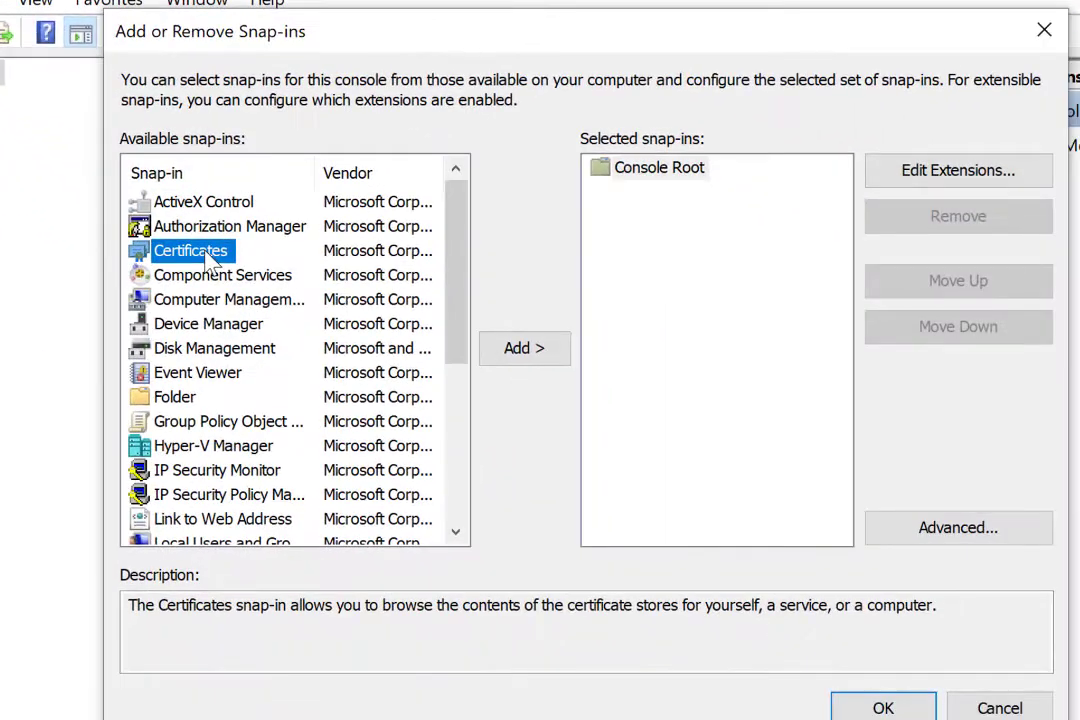
mouse_move(524, 348)
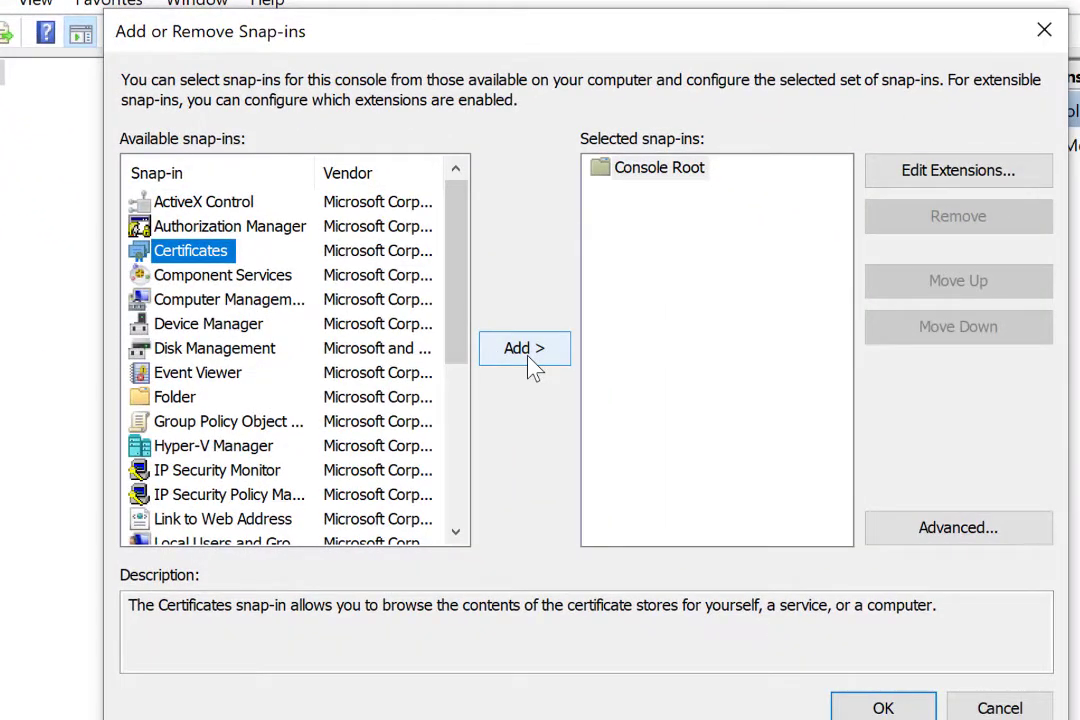
left_click(524, 348)
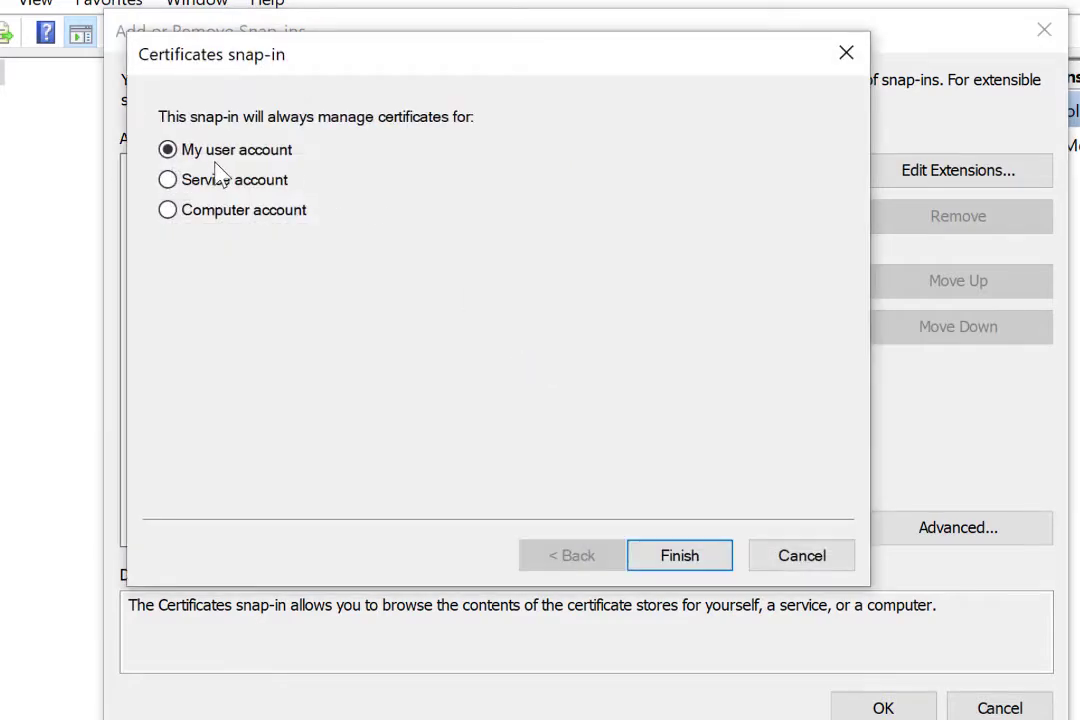
left_click(679, 555)
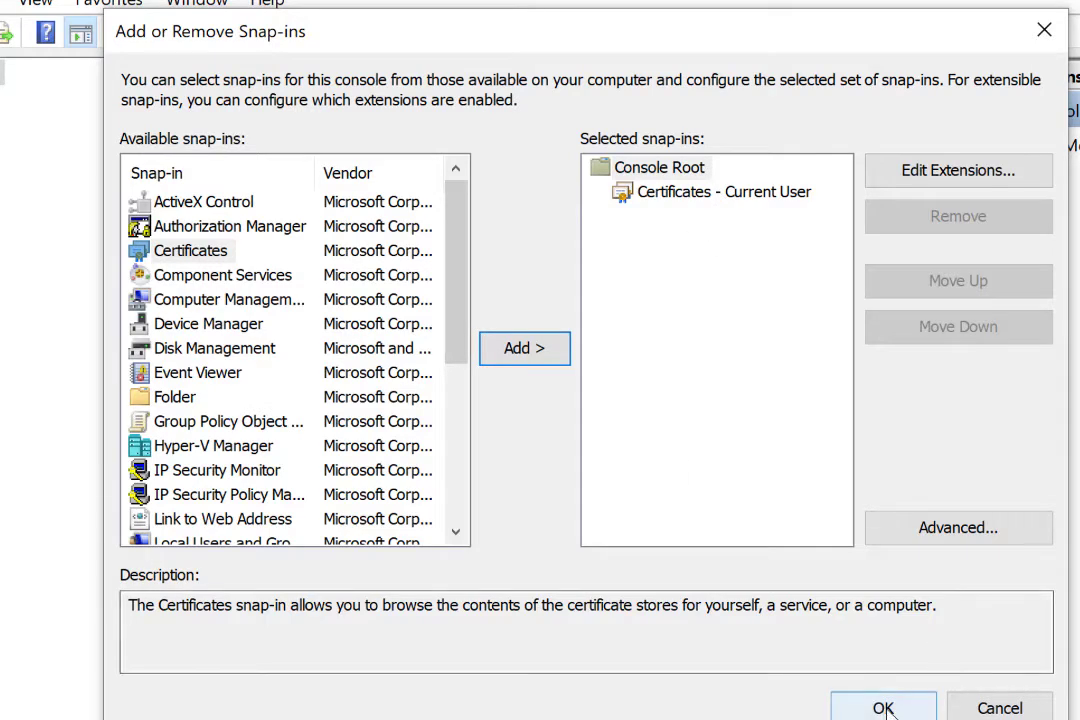
left_click(882, 708)
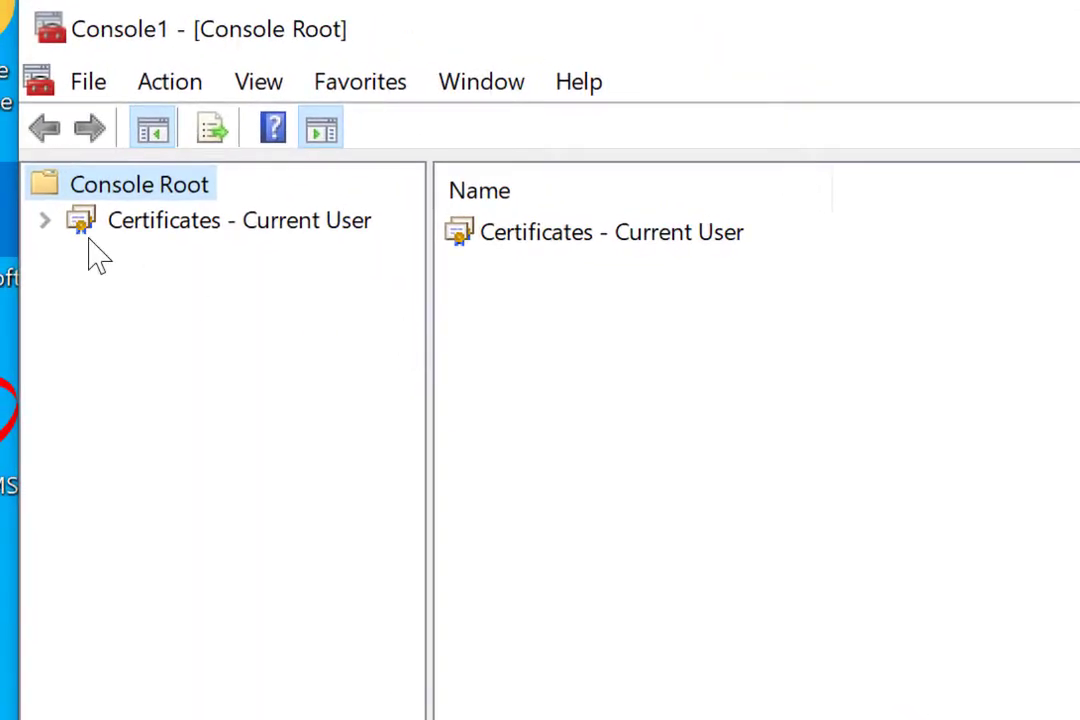
Expand Certificates - Current User, select Personal and show its context menu.
left_click(44, 220)
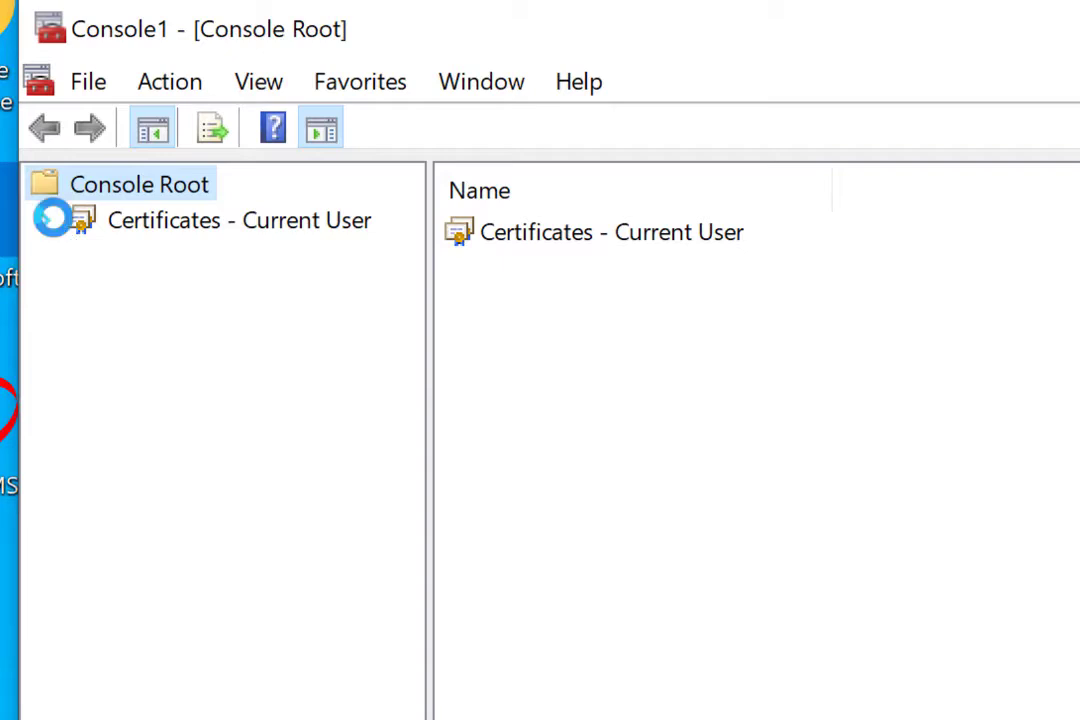
left_click(52, 219)
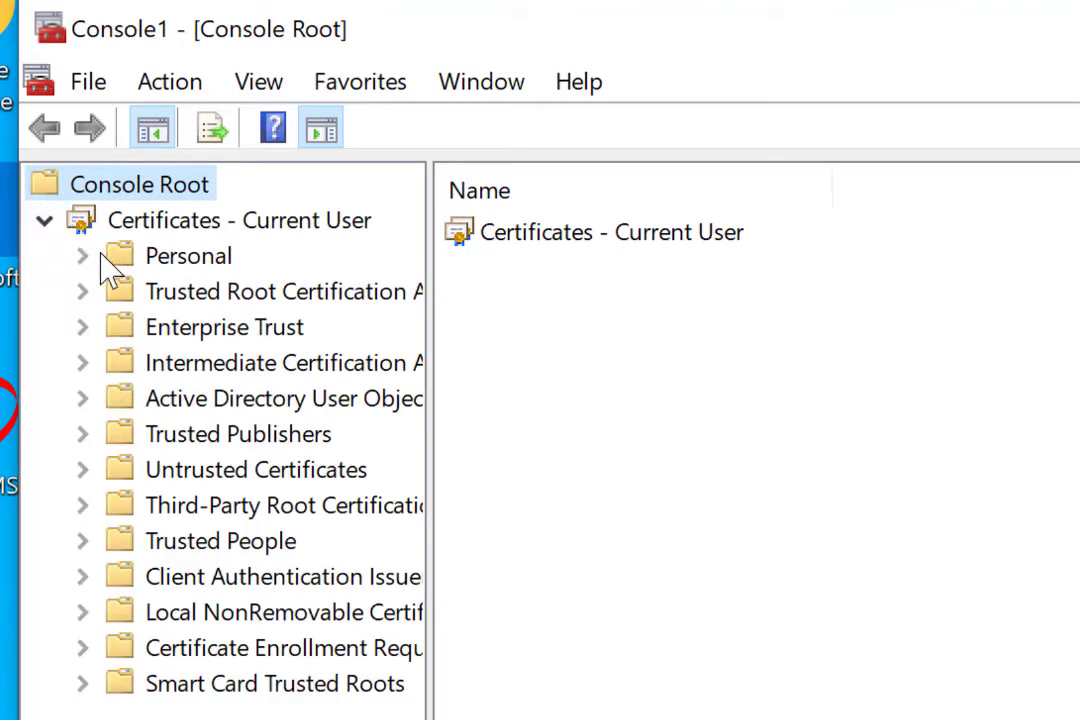
left_click(187, 255)
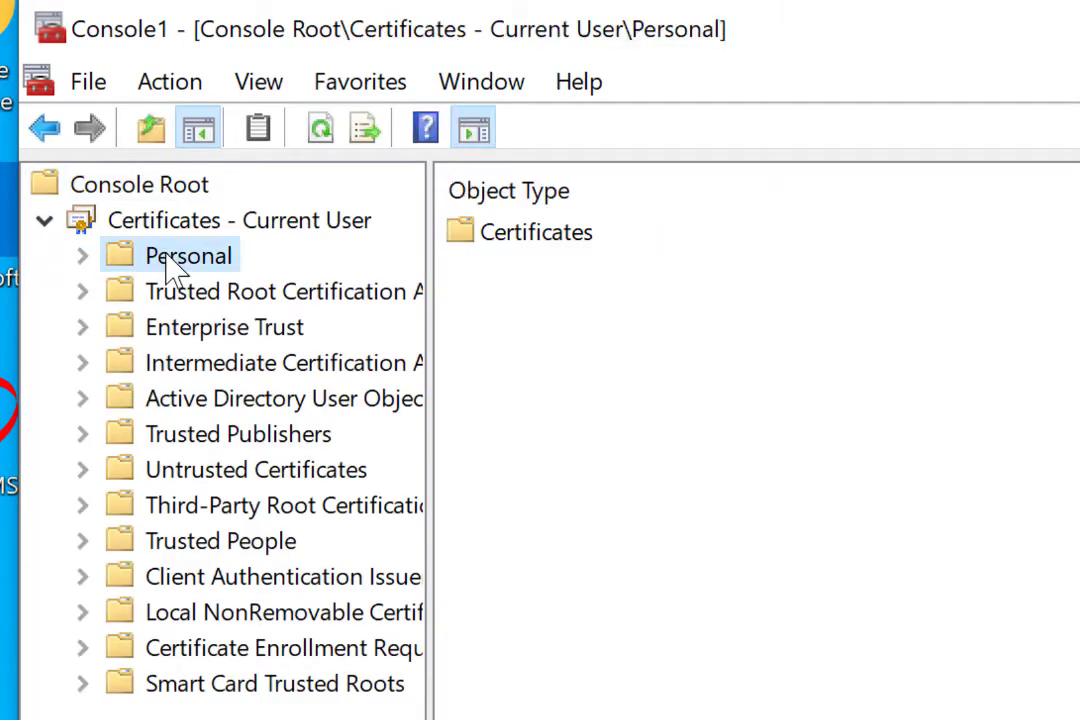
right_click(186, 255)
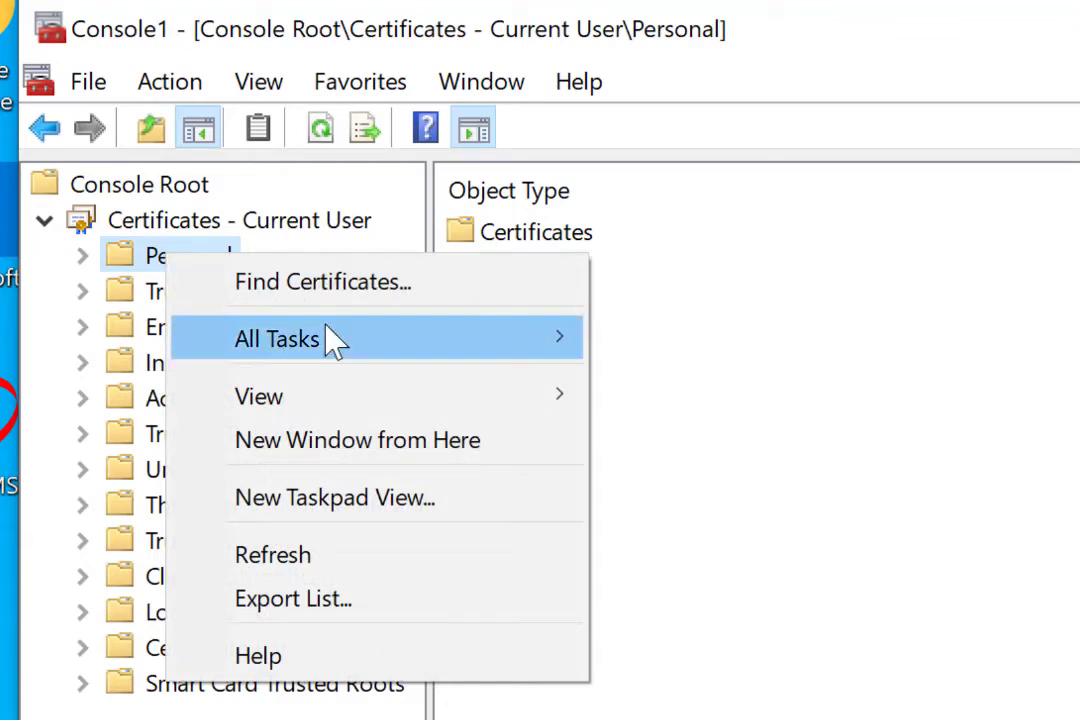
mouse_move(456, 340)
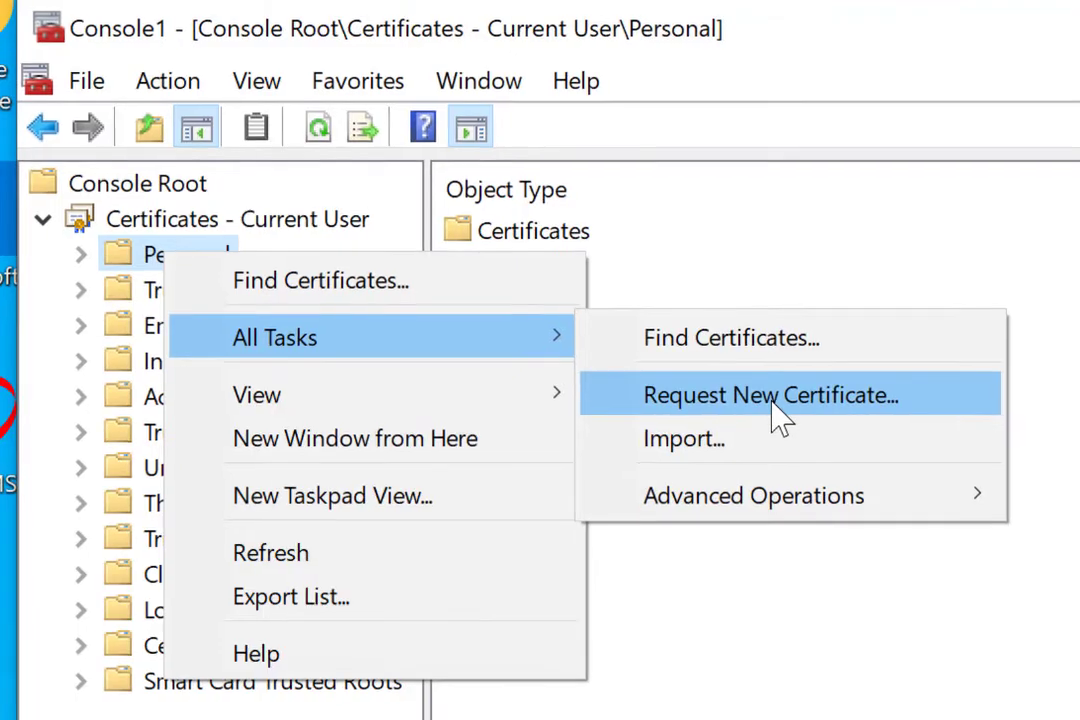
Request a new certificate via Active Directory Enrollment Policy, selecting AAA PureAir Smart Card Self.
left_click(768, 394)
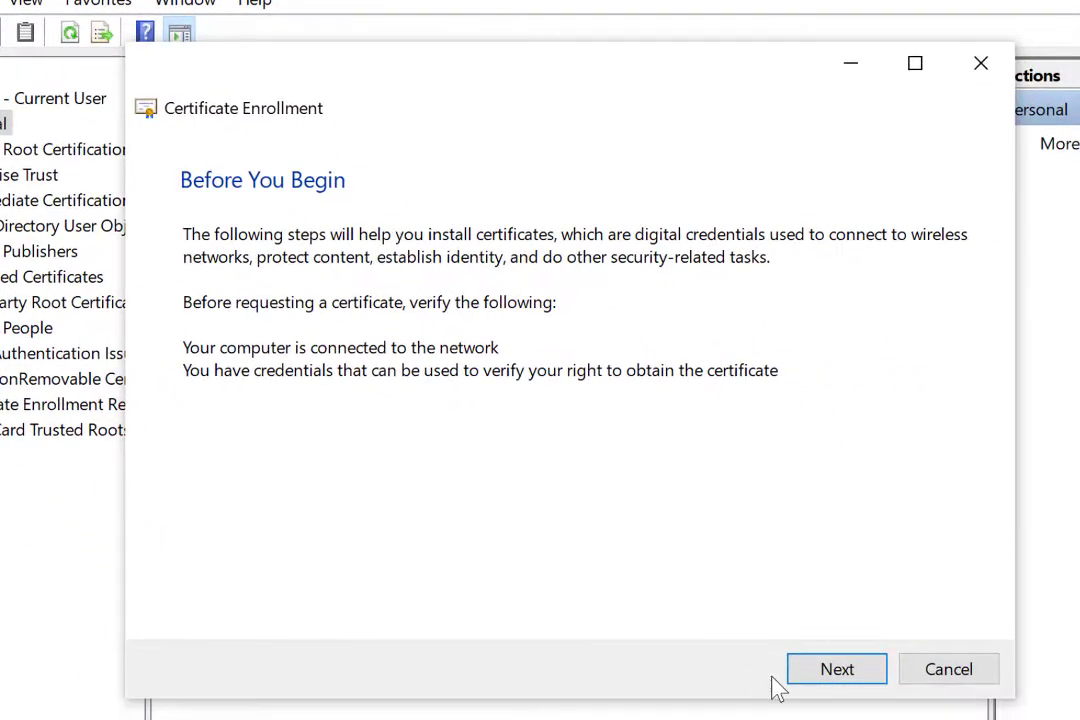
left_click(836, 668)
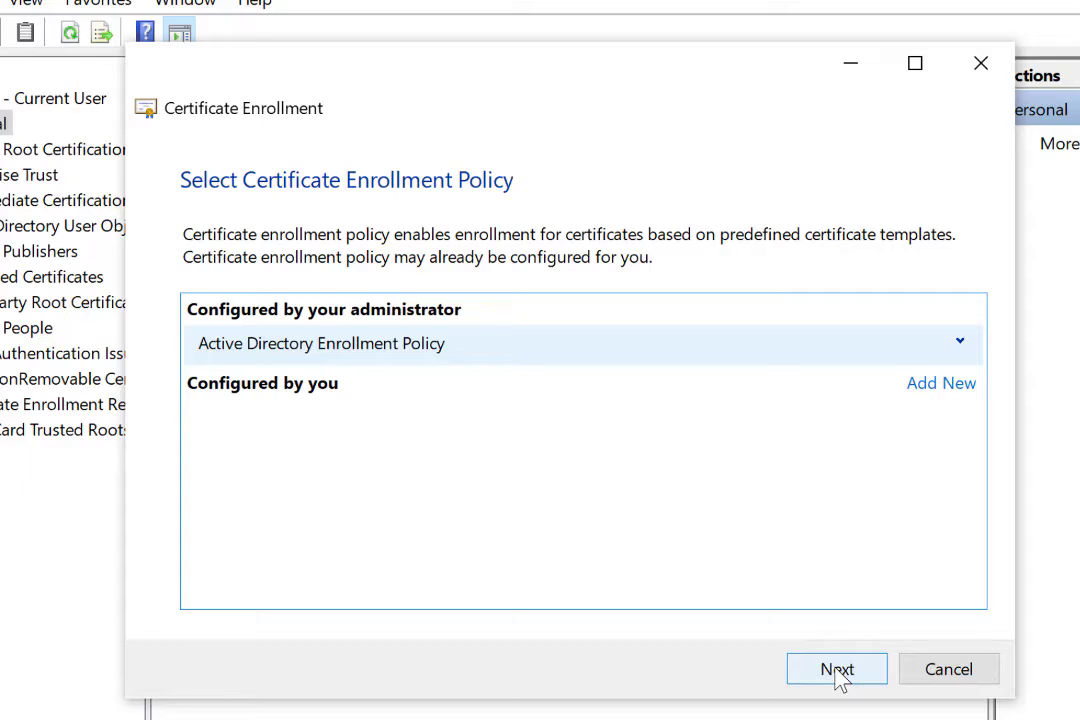
left_click(836, 668)
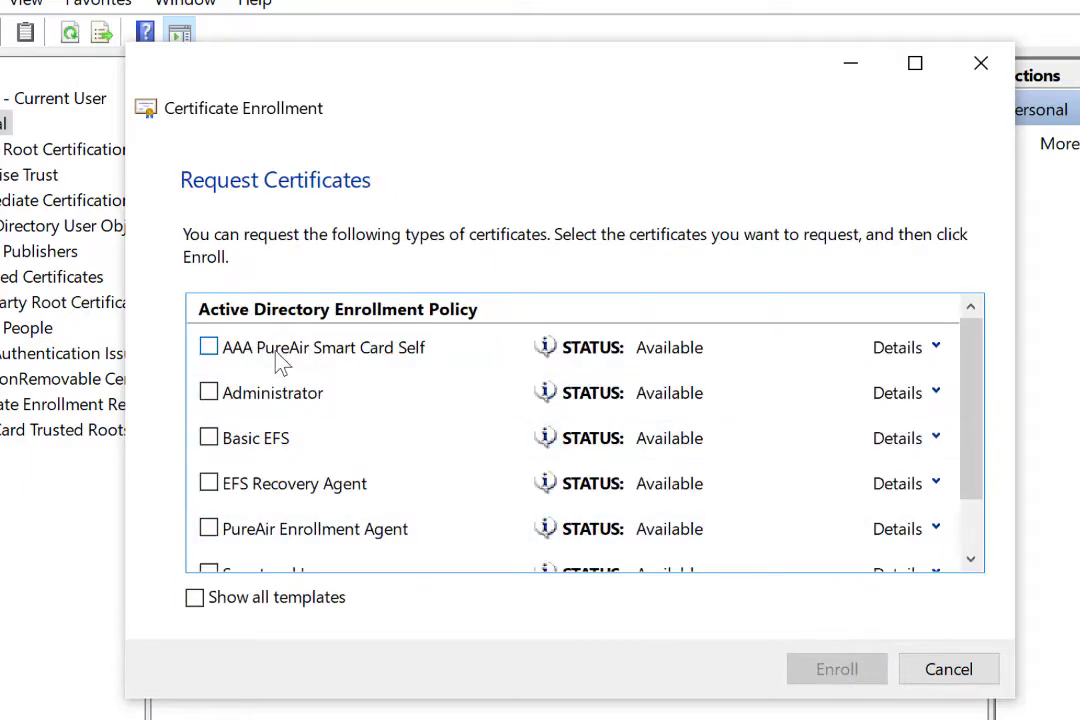
left_click(208, 346)
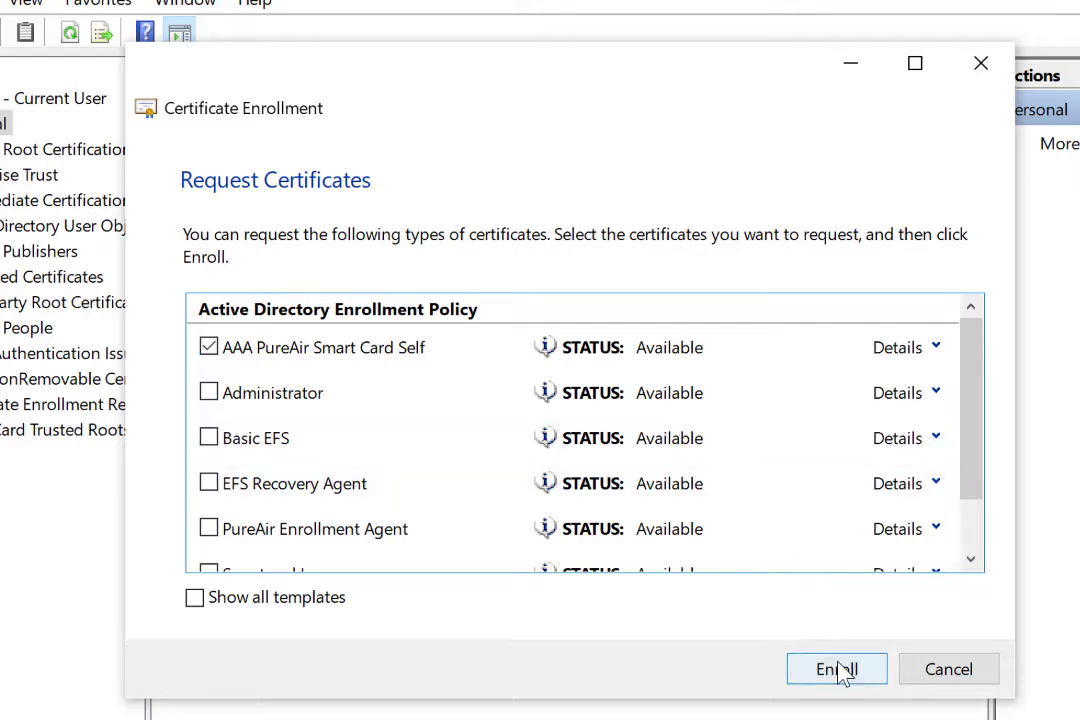
Enroll the AAA PureAir Smart Card Self certificate and confirm the smart card PIN.
left_click(836, 668)
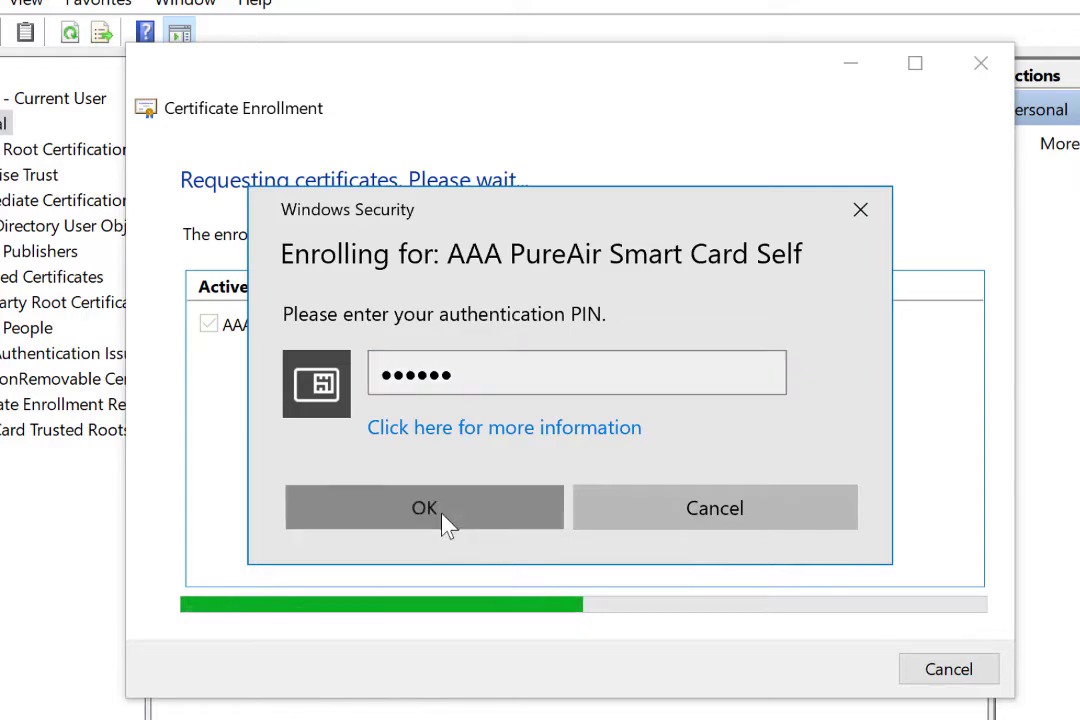
left_click(424, 507)
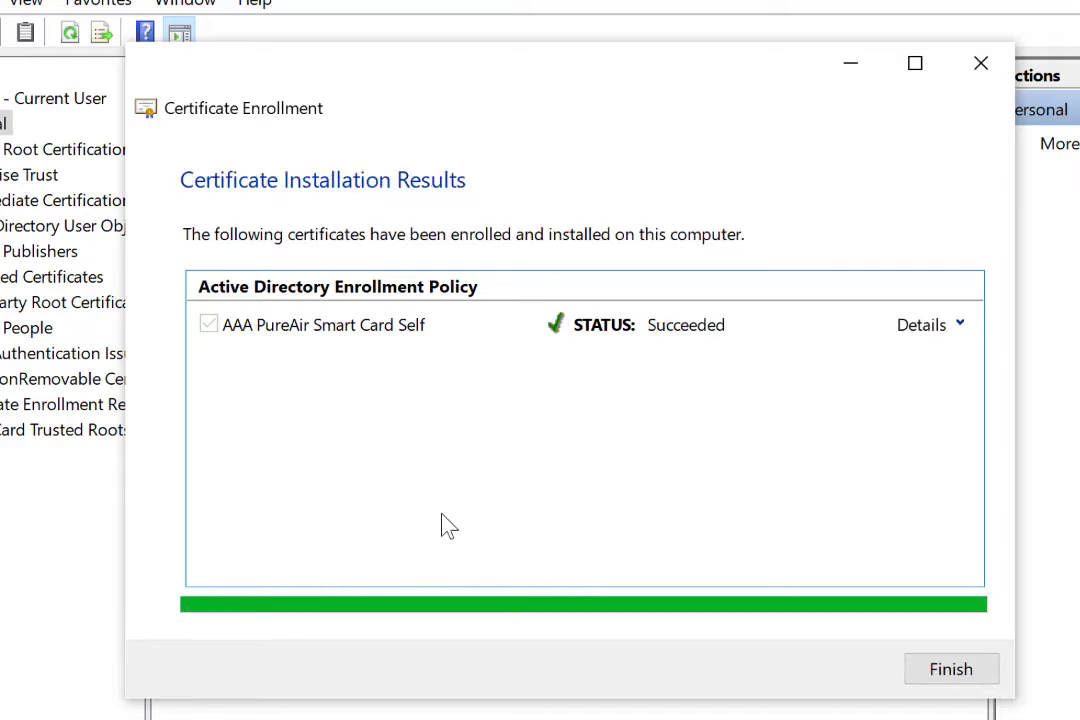
Inspect the new certificate's uses, validity and certificate view, then Finish the wizard.
left_click(927, 324)
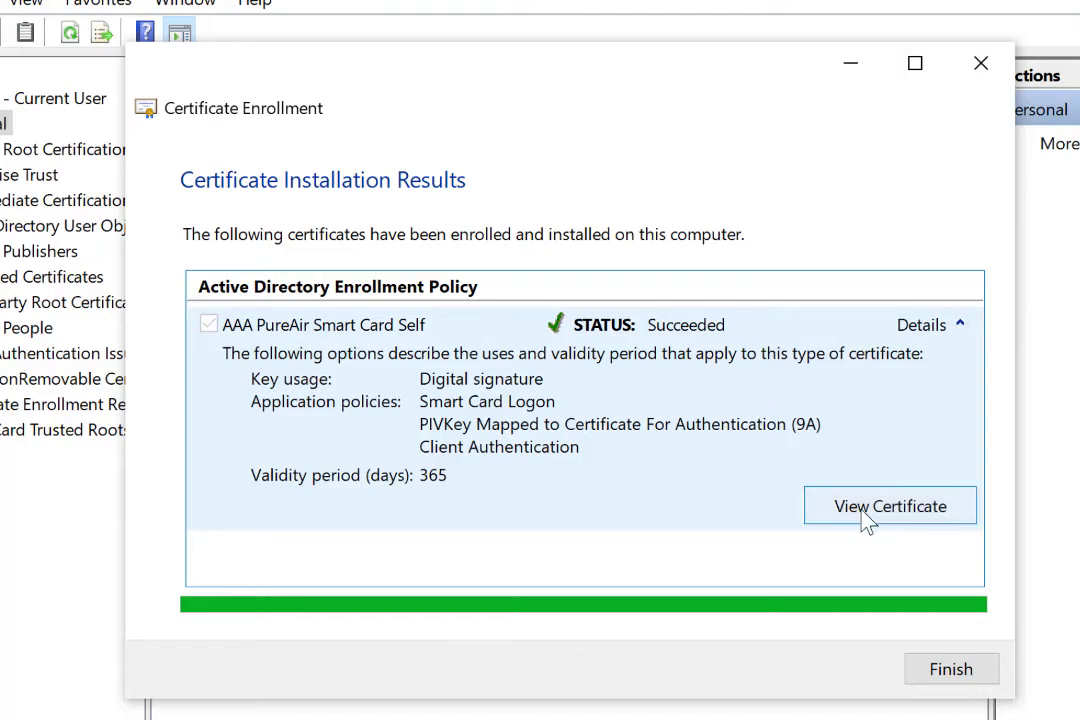
left_click(889, 505)
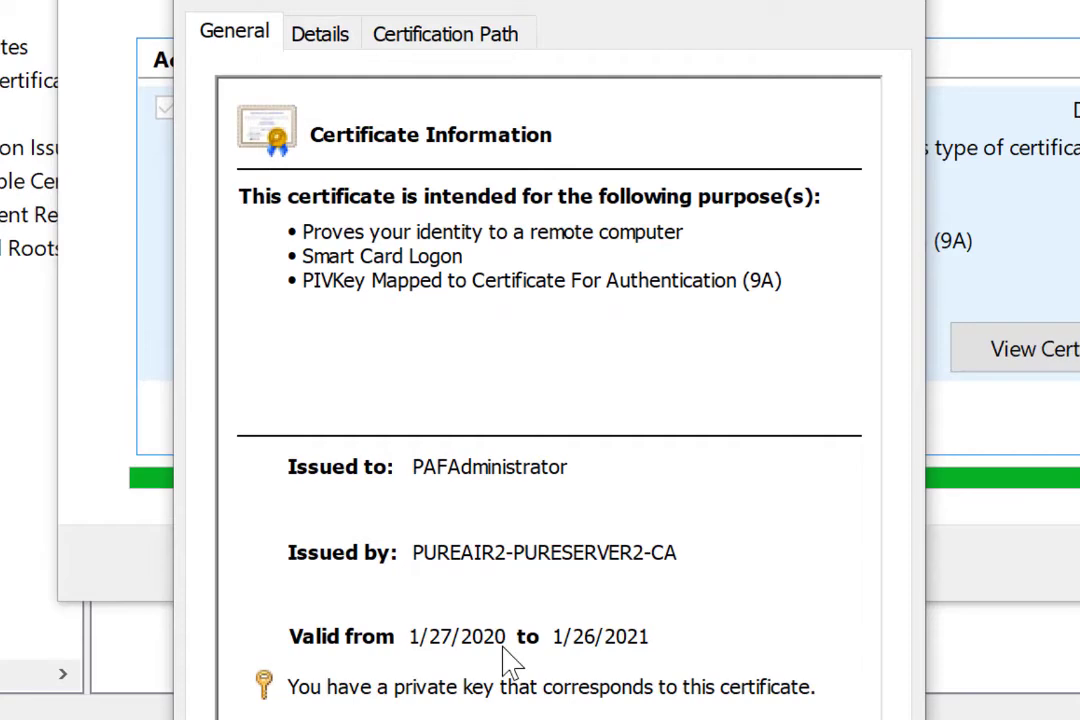
mouse_move(560, 680)
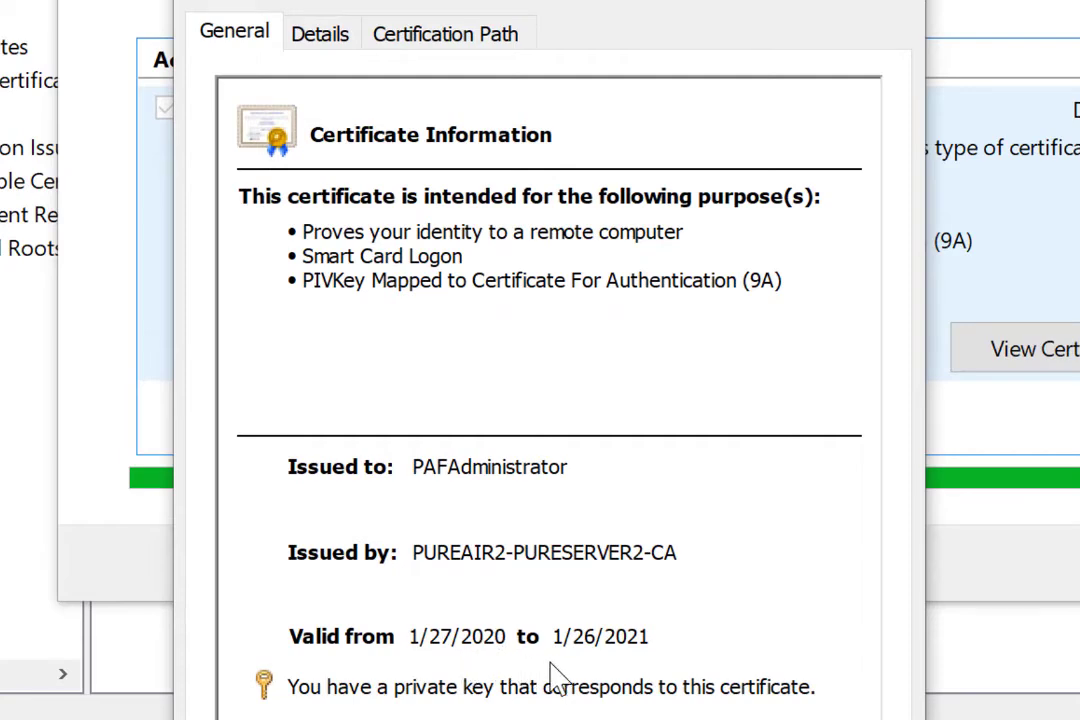
mouse_move(628, 662)
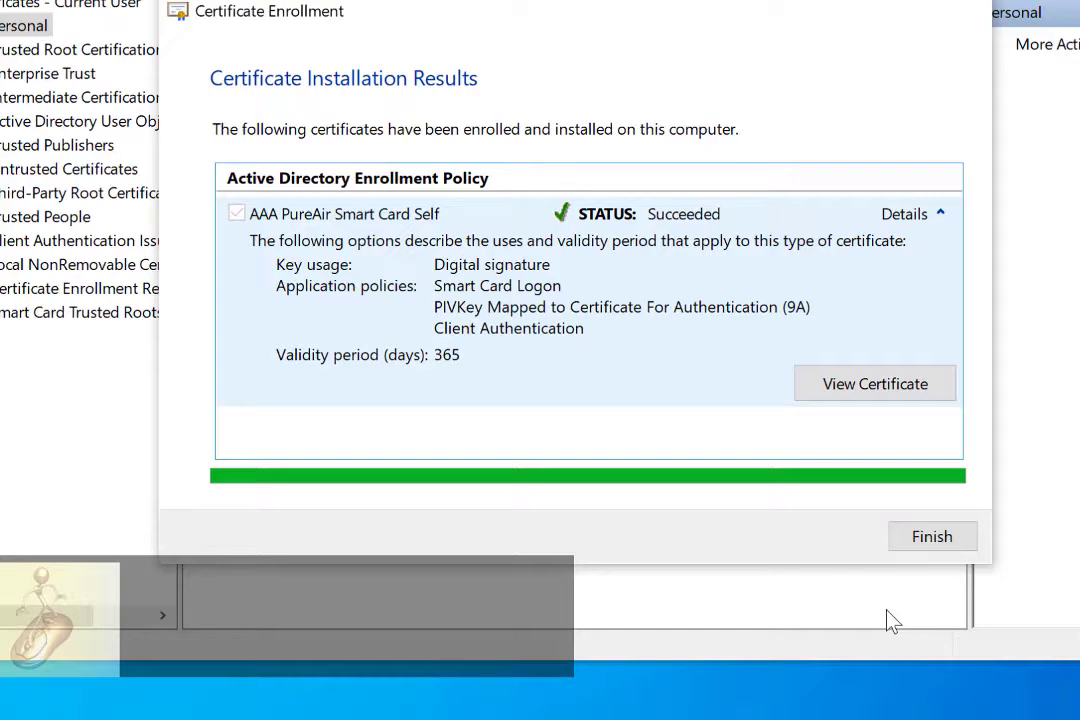
left_click(932, 536)
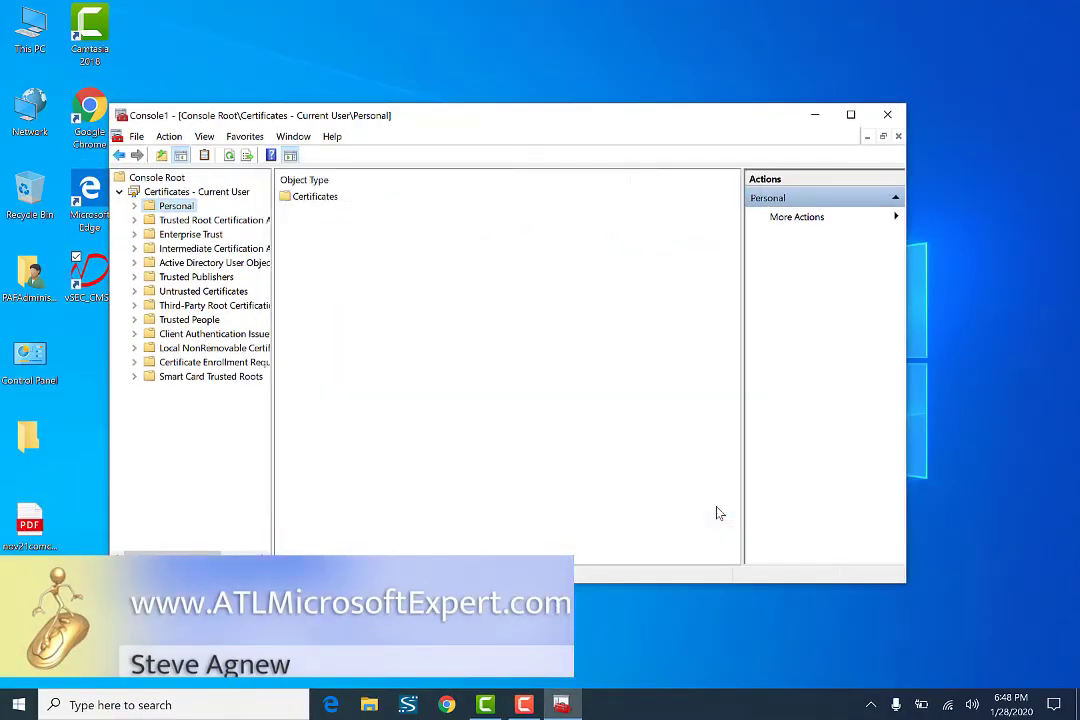